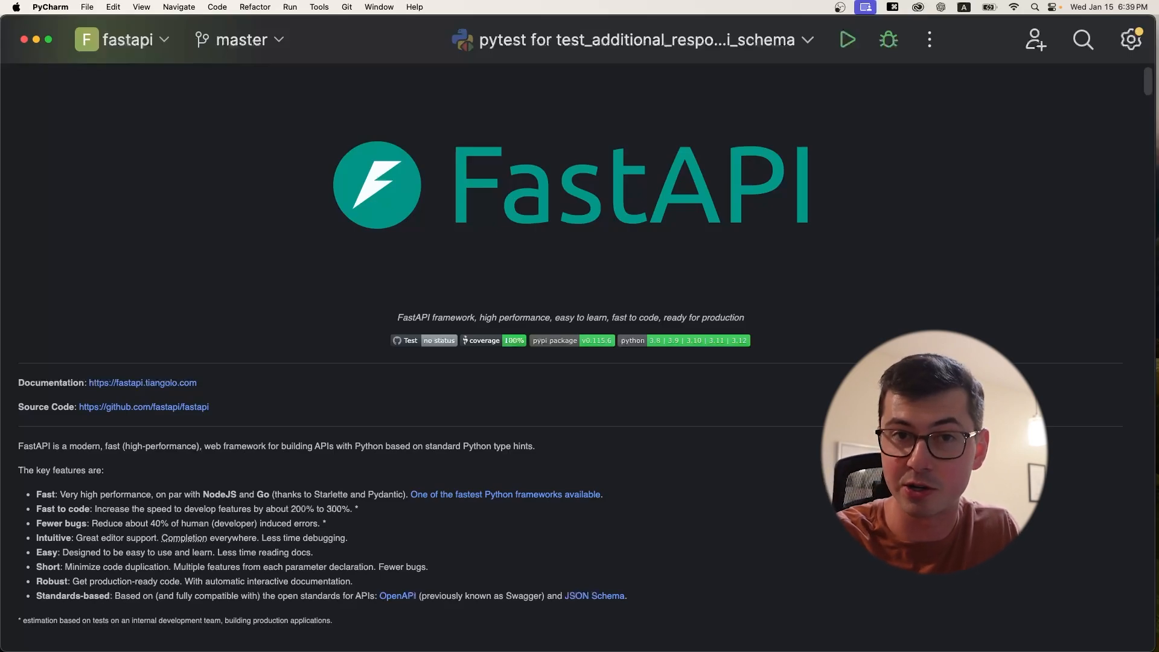
- Show the Project tree and open fastapi/dependencies/models.py containing class SecurityRequirement
key(cmd+1)
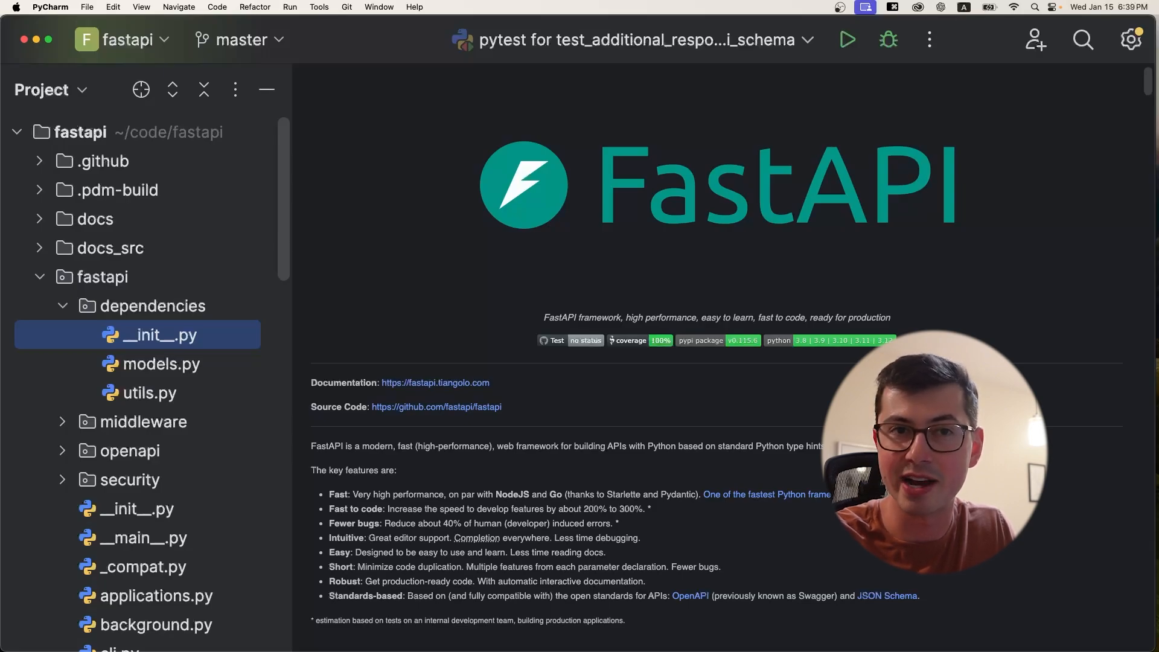
click(102, 276)
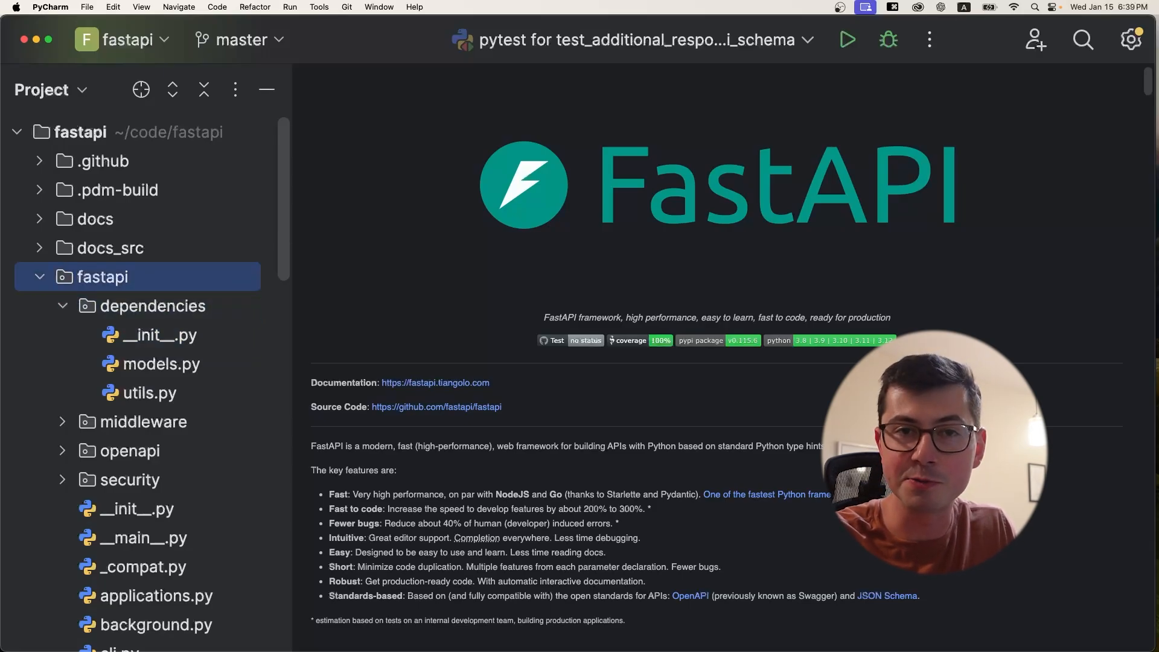
click(147, 394)
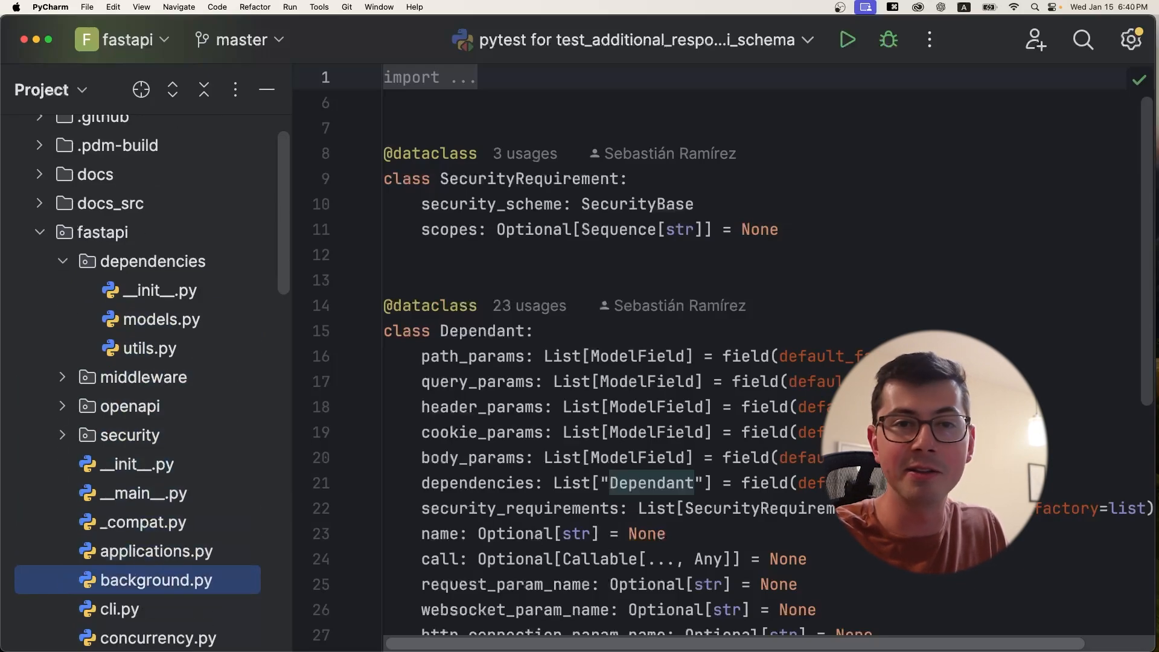
click(155, 550)
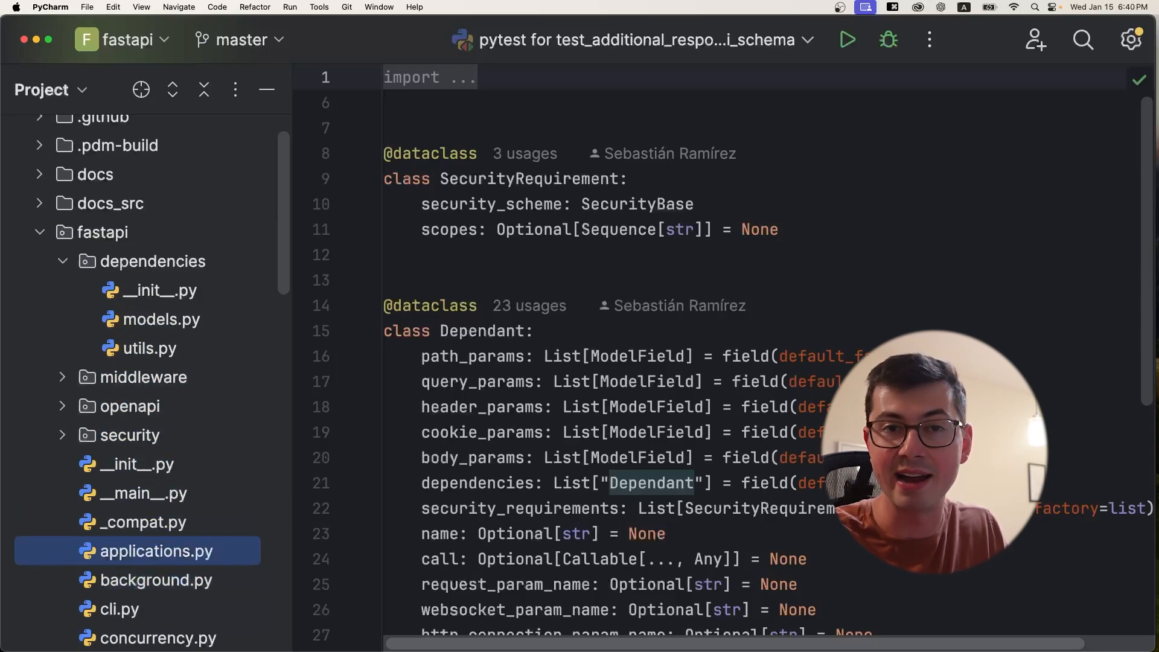
click(101, 232)
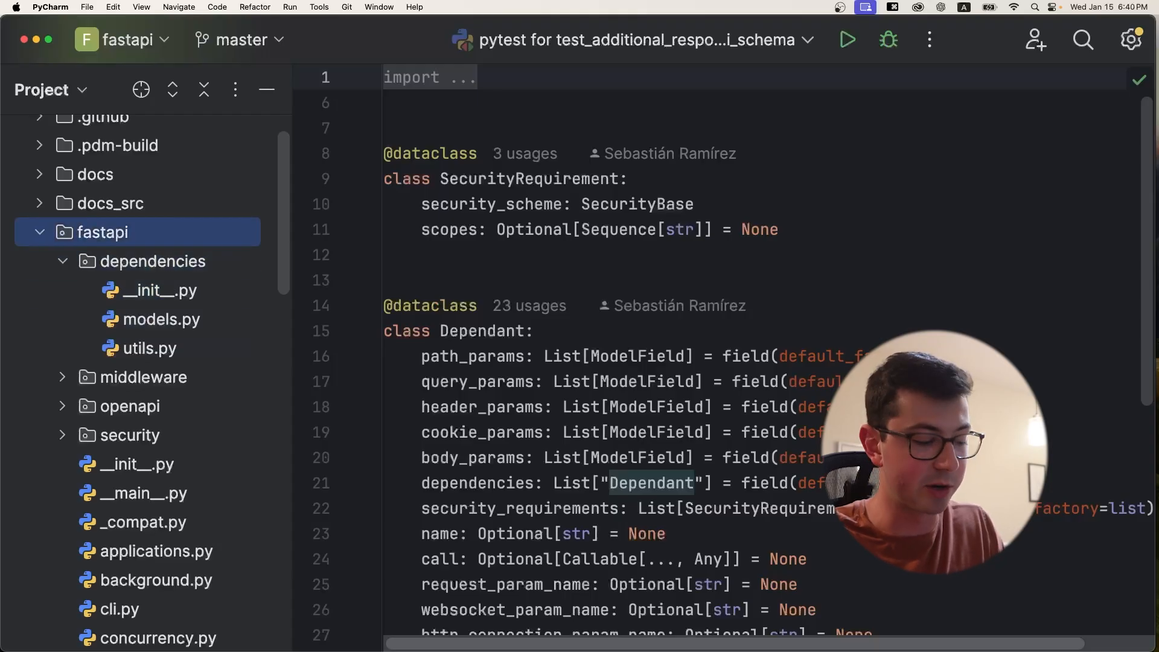
text(bac)
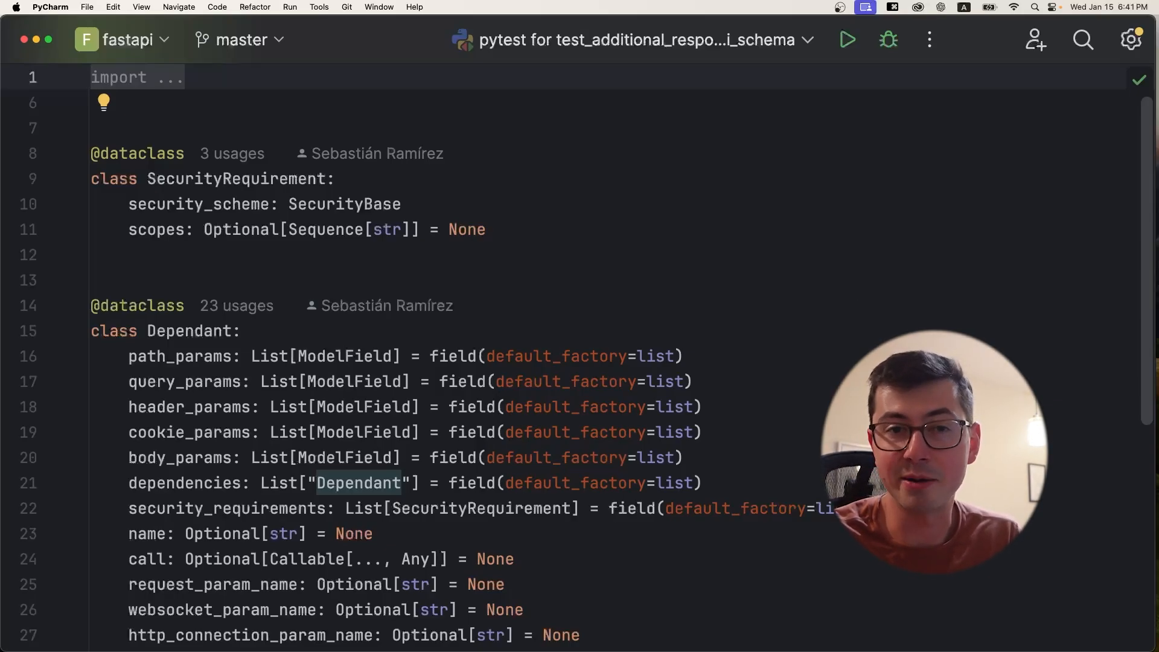
- Hide the Project tool window, leaving only the models.py editor focused
scroll(down, 3)
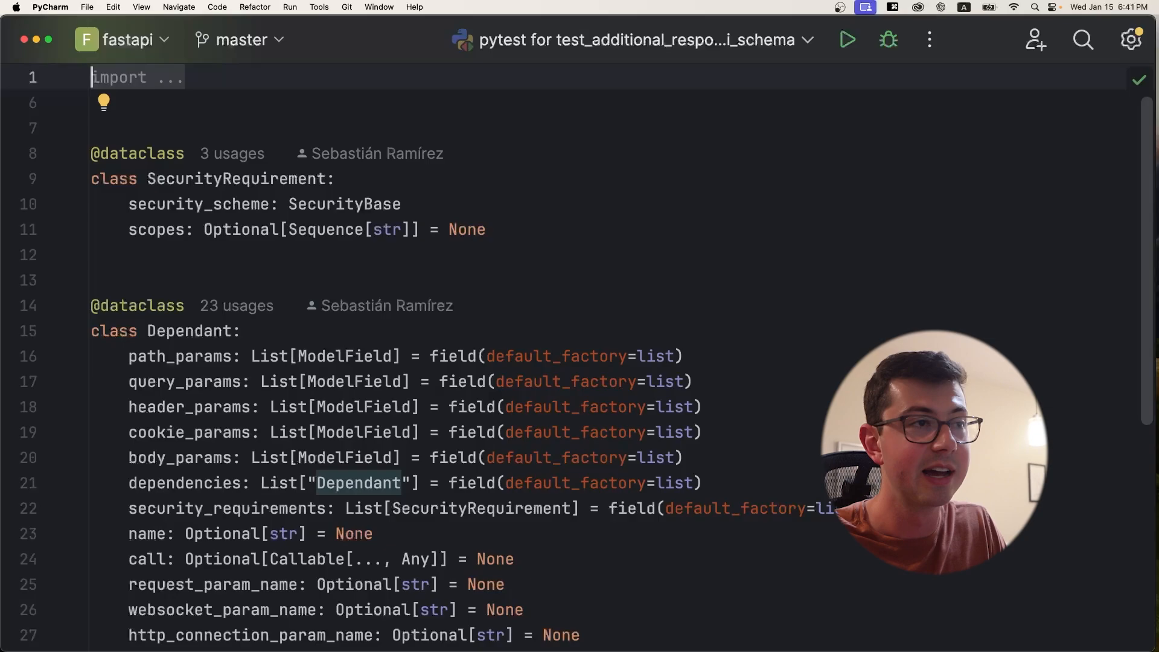
click(138, 77)
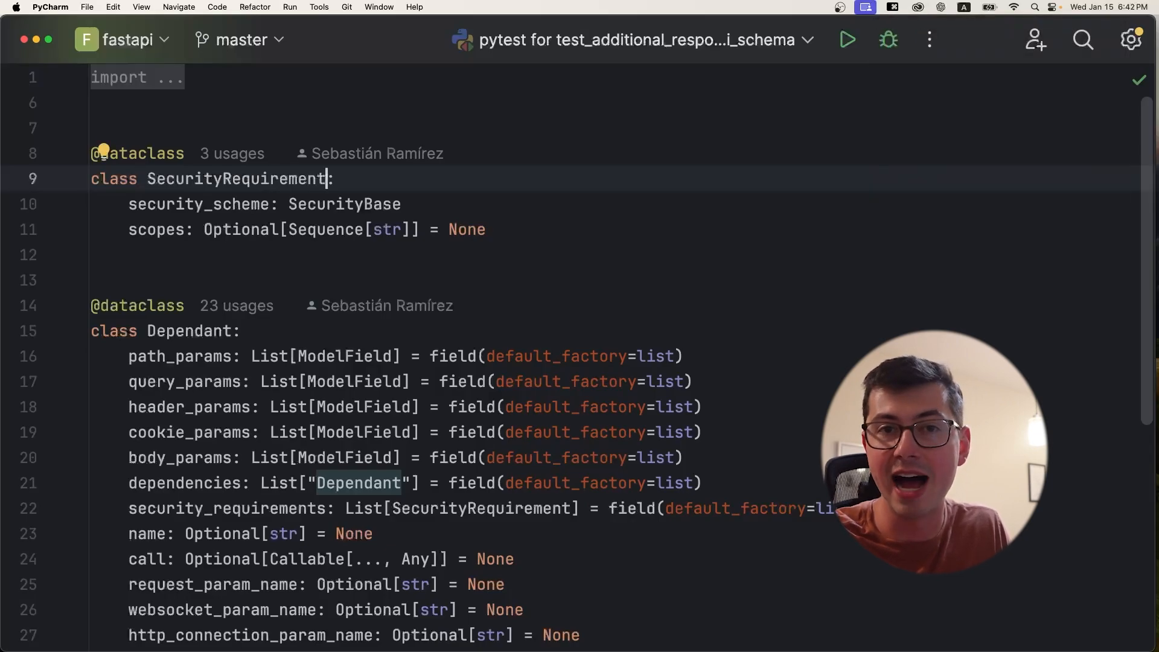
key(Cmd+Left)
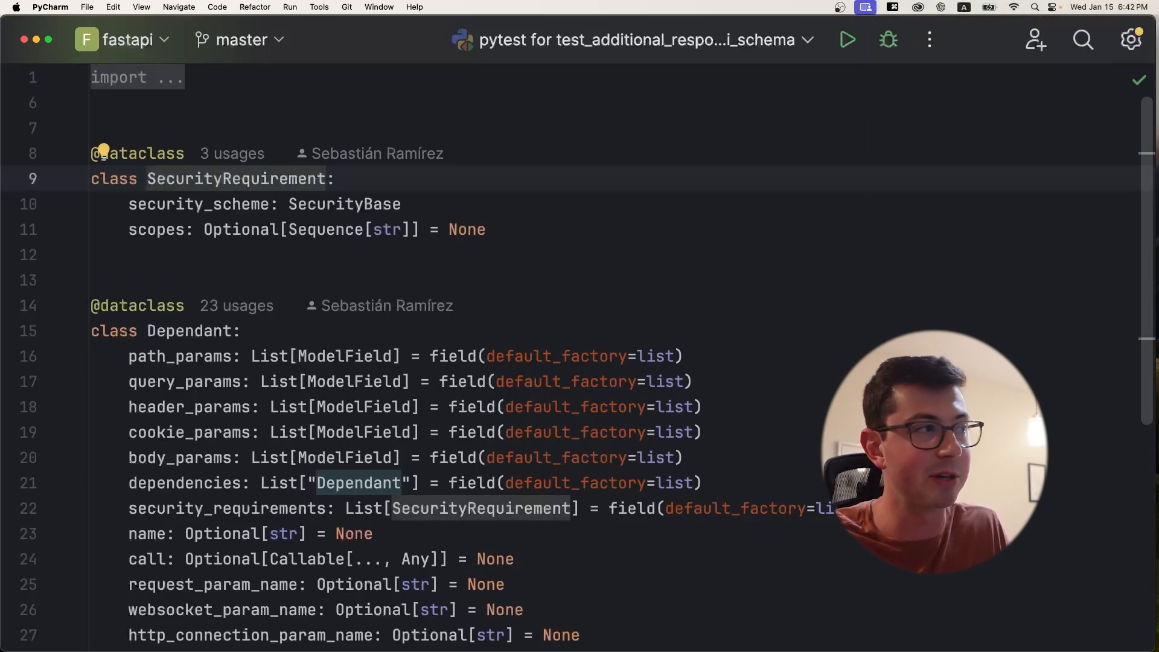
double_click(237, 179)
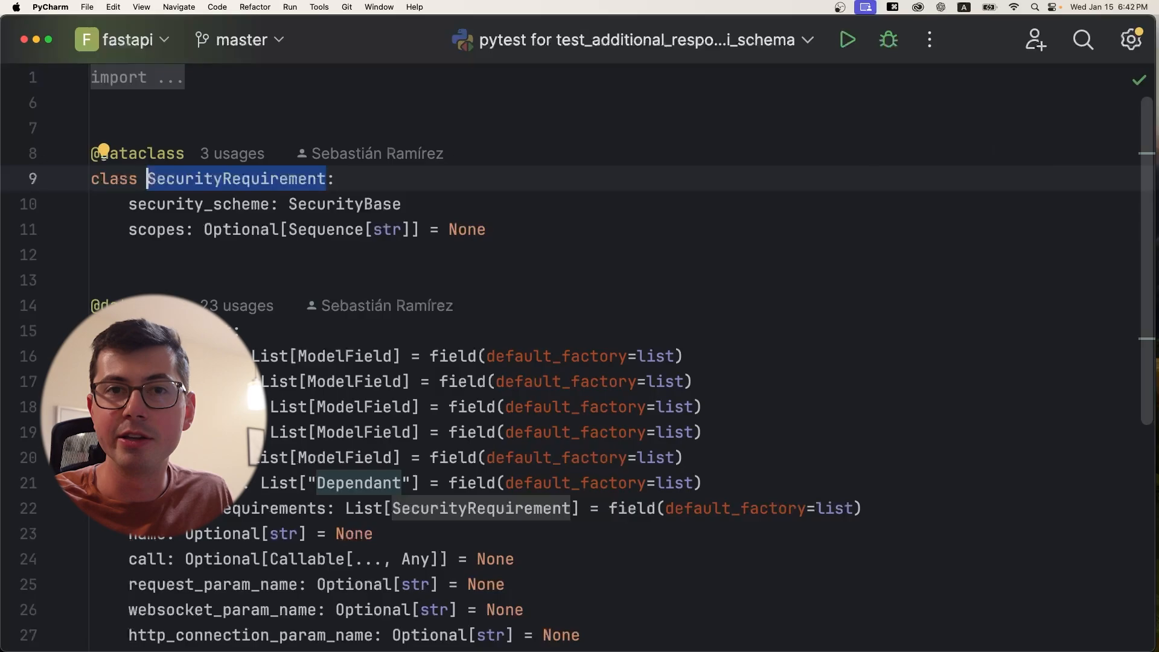
key(Cmd+C)
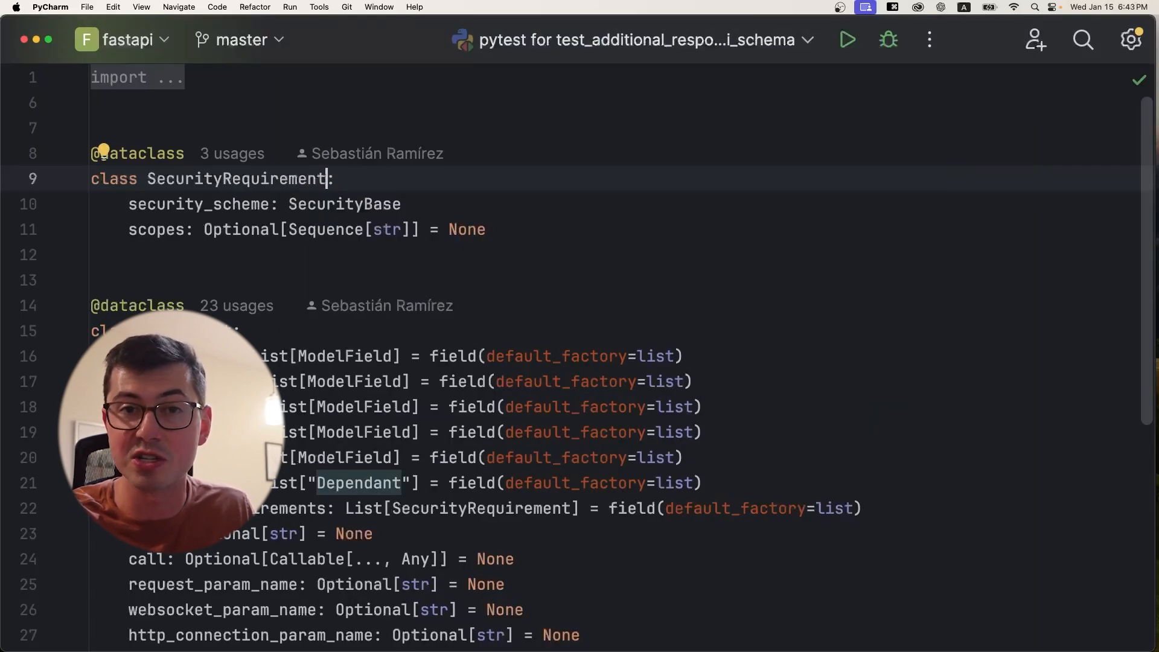
key(Cmd+B)
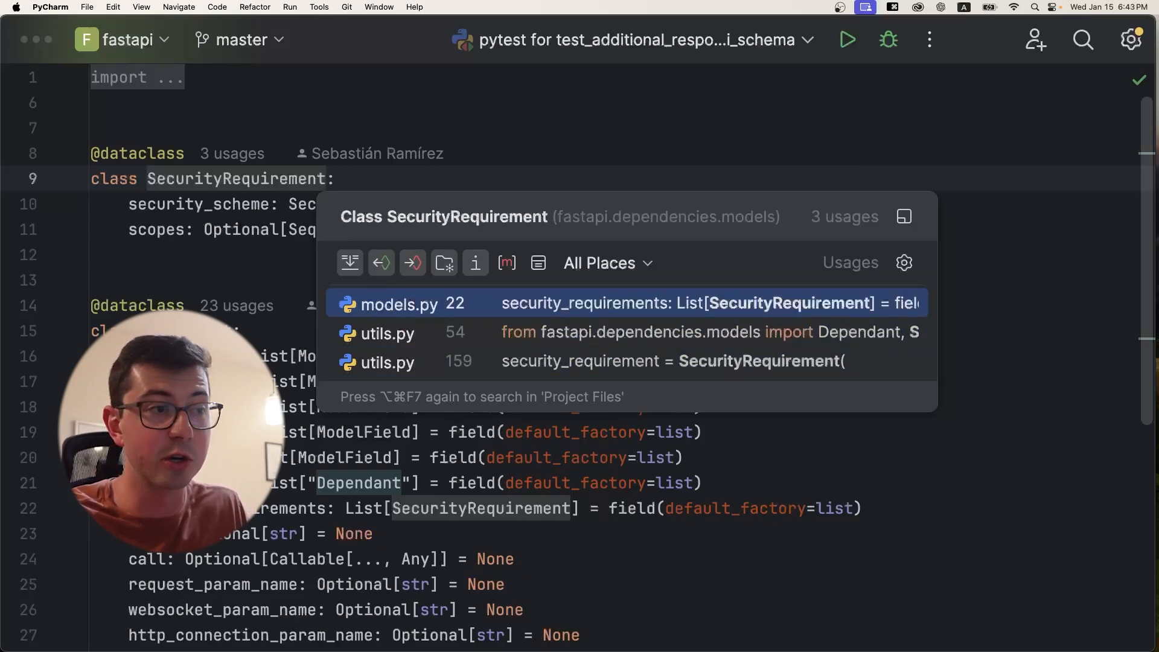
text(fast)
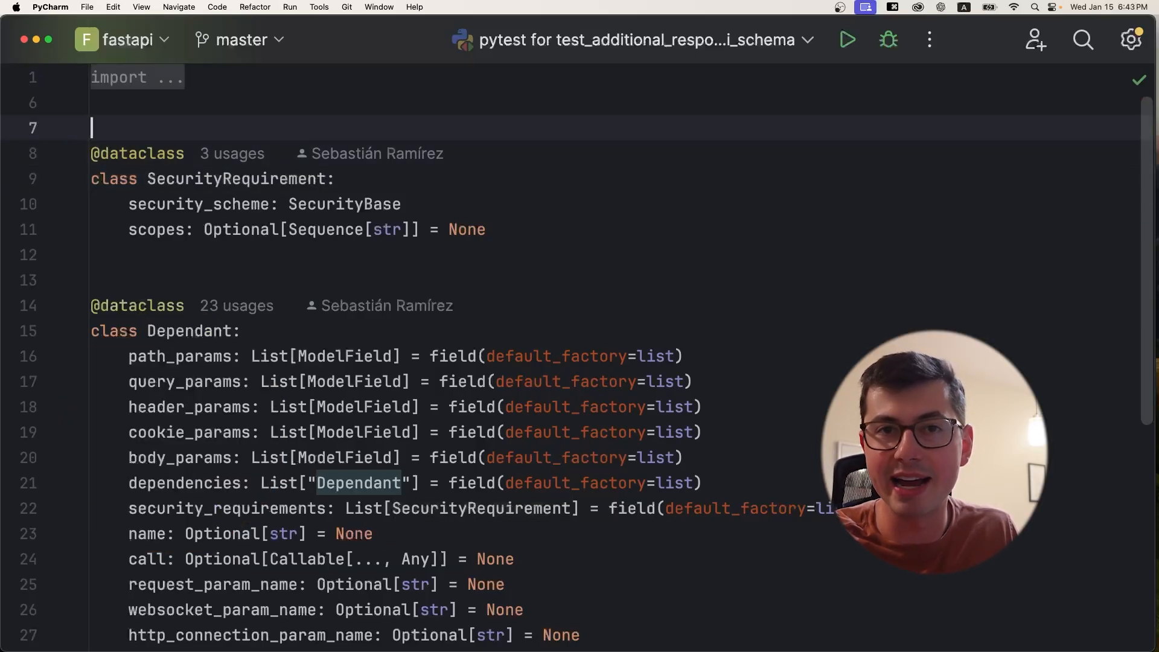
- Switch to fastapi/testclient.py via the Recent Files list
key(cmd+e)
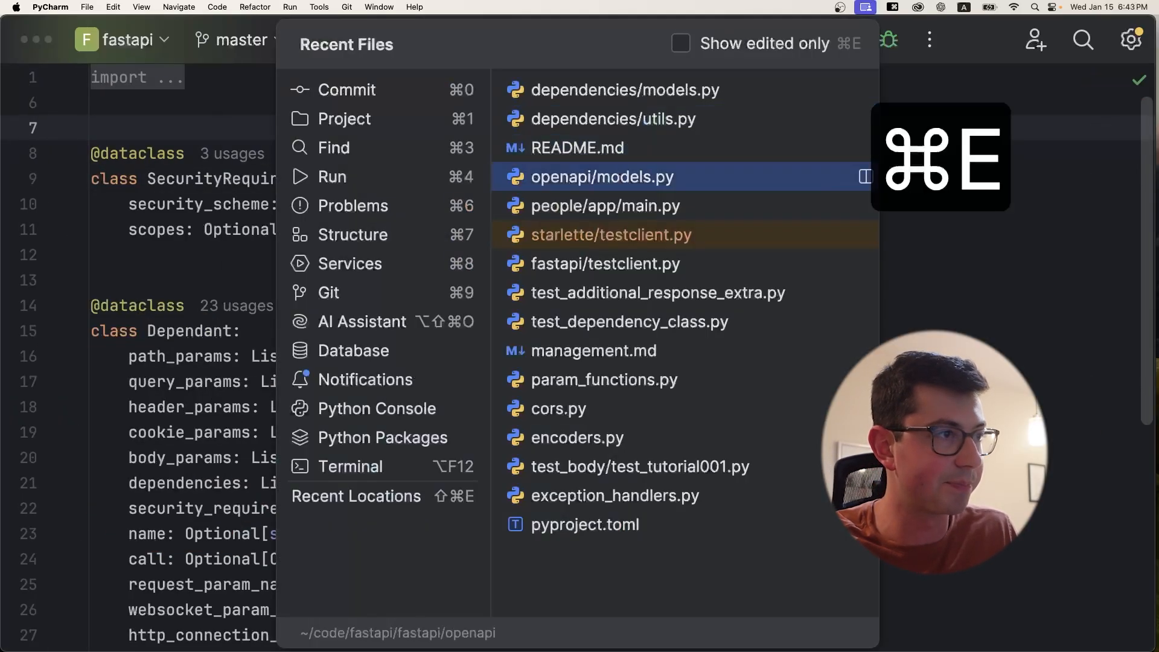
click(610, 234)
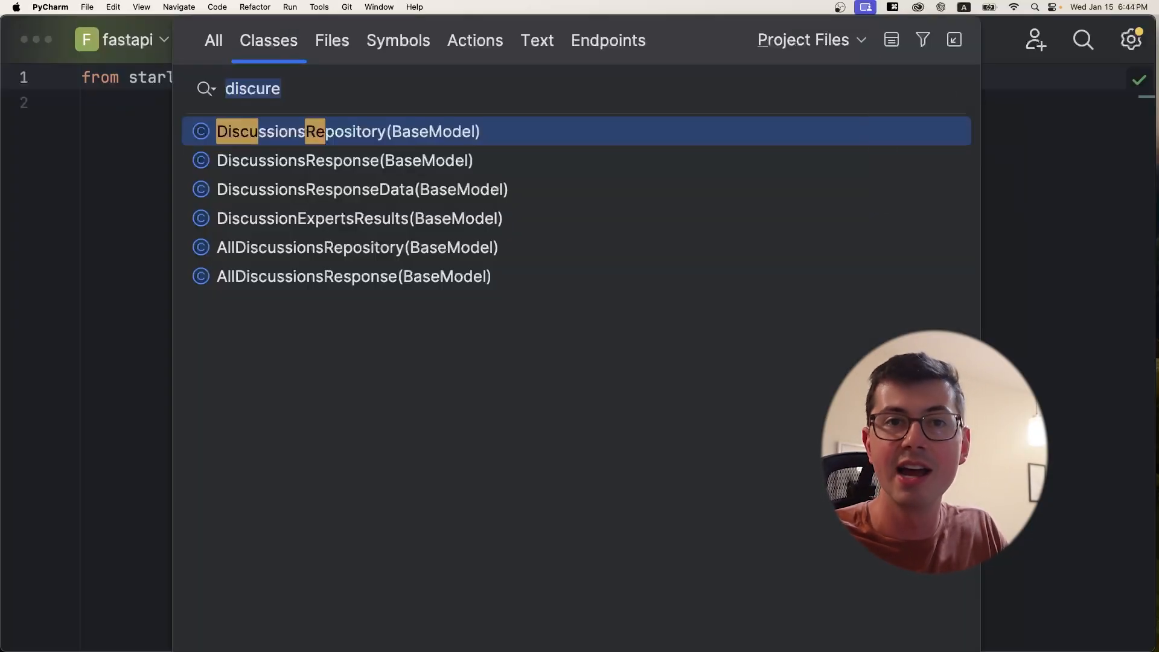
- Jump to class SecurityRequirement through the class search
text(se)
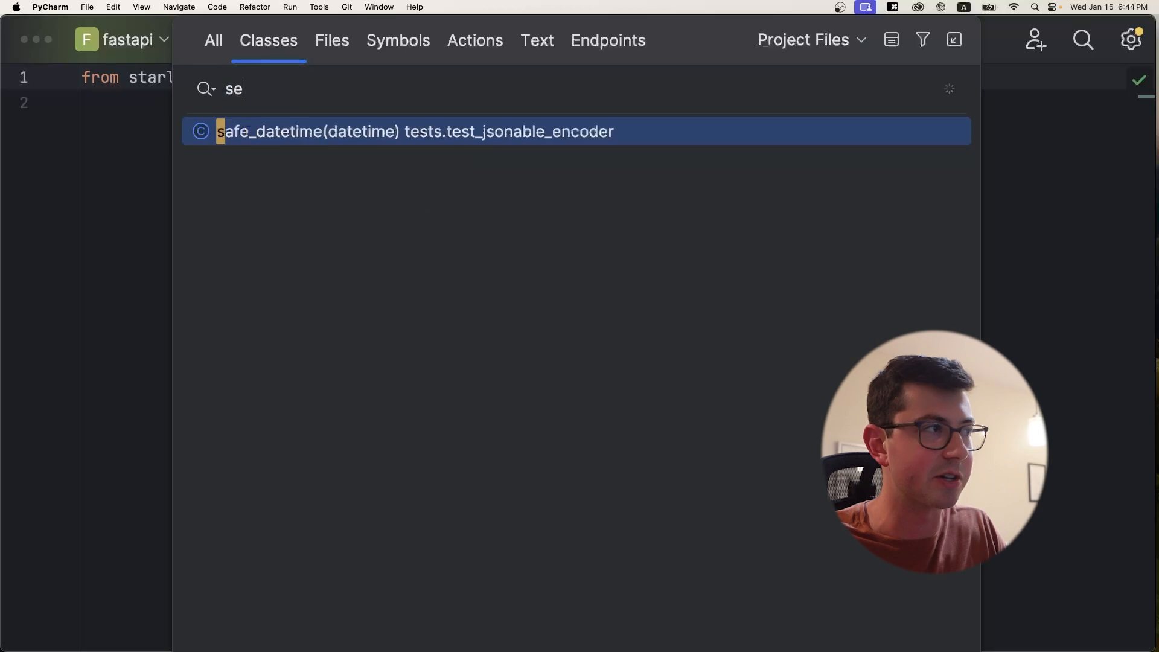
text(re)
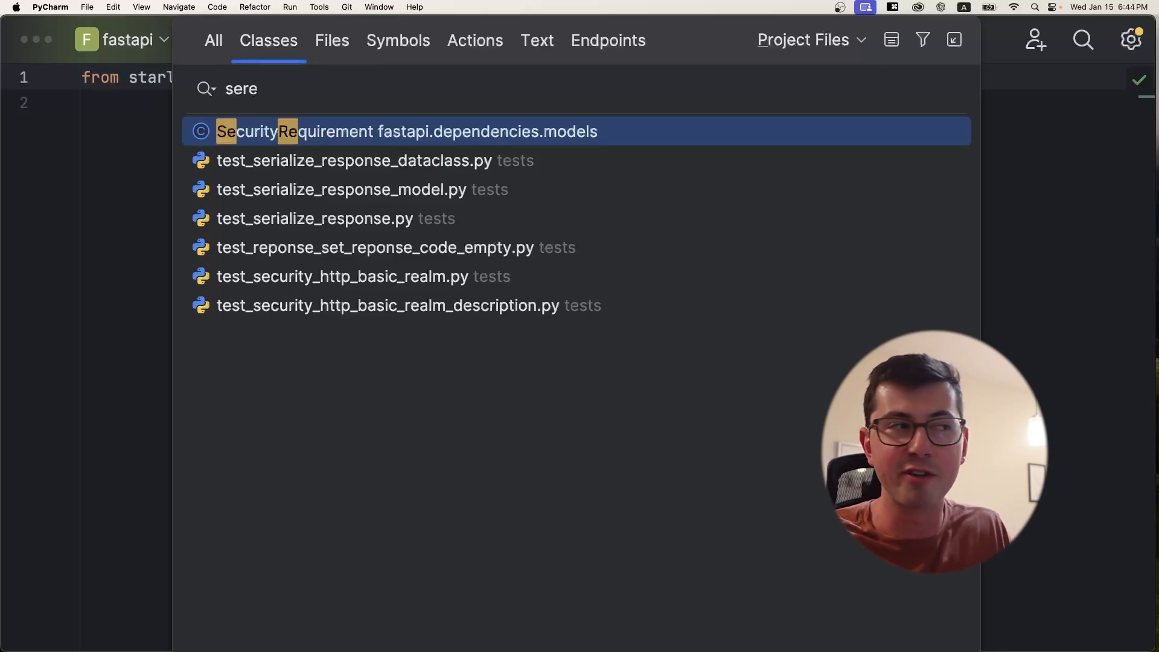
click(401, 131)
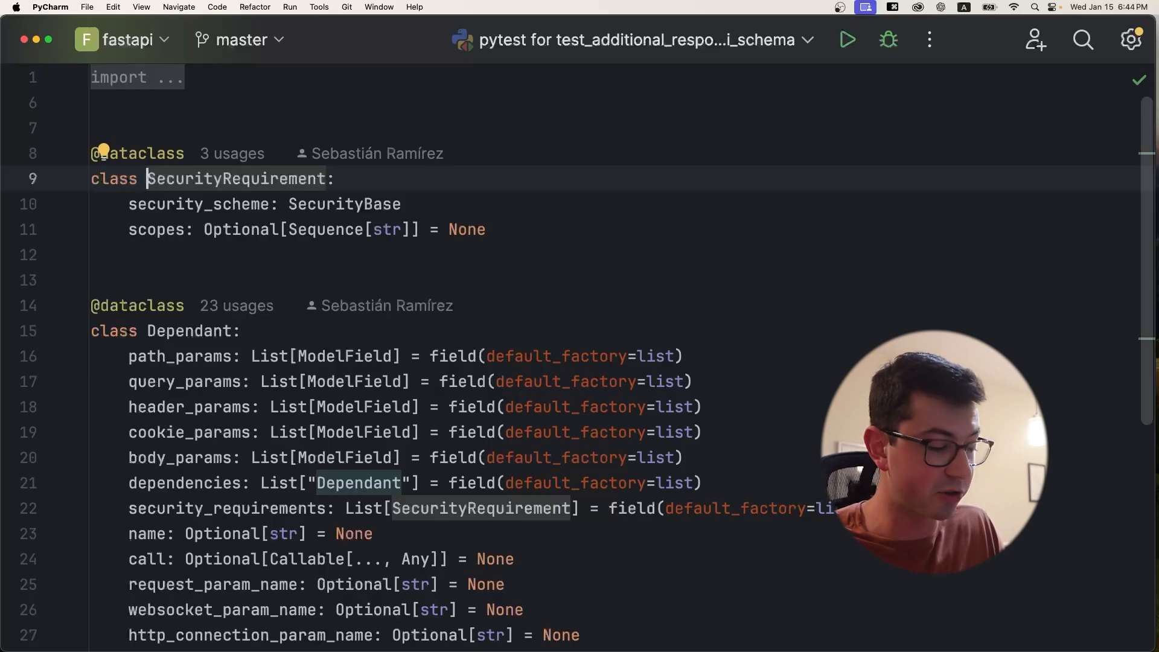
- Start a symbol search for a function named get_dis
text(get_dis)
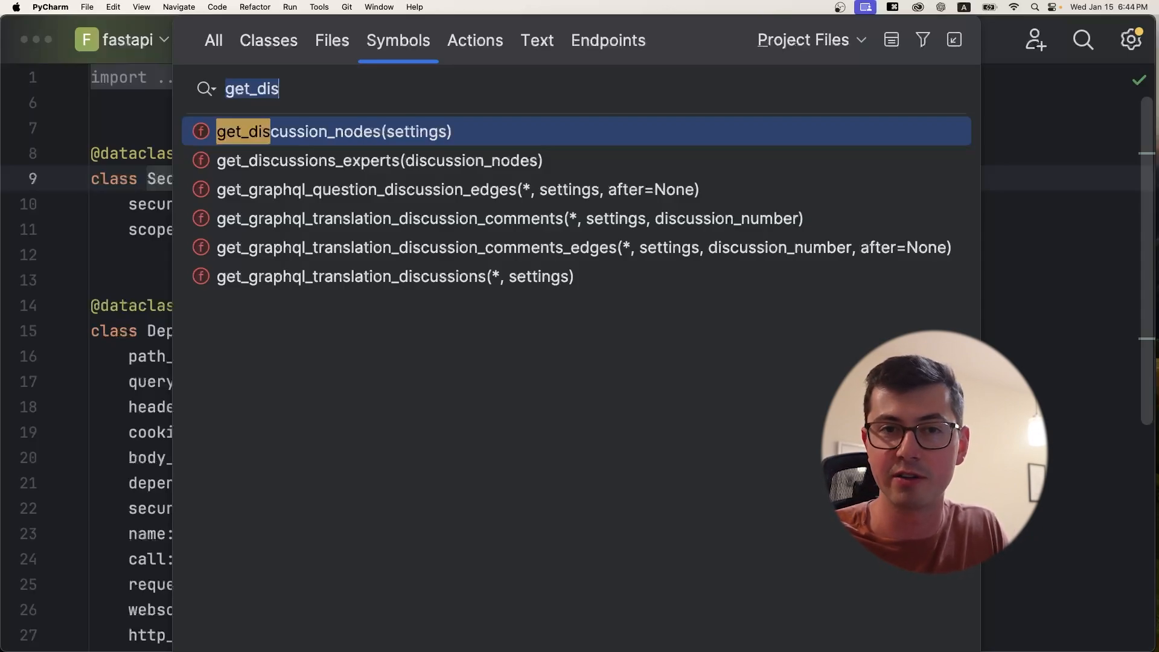
key(backspace)
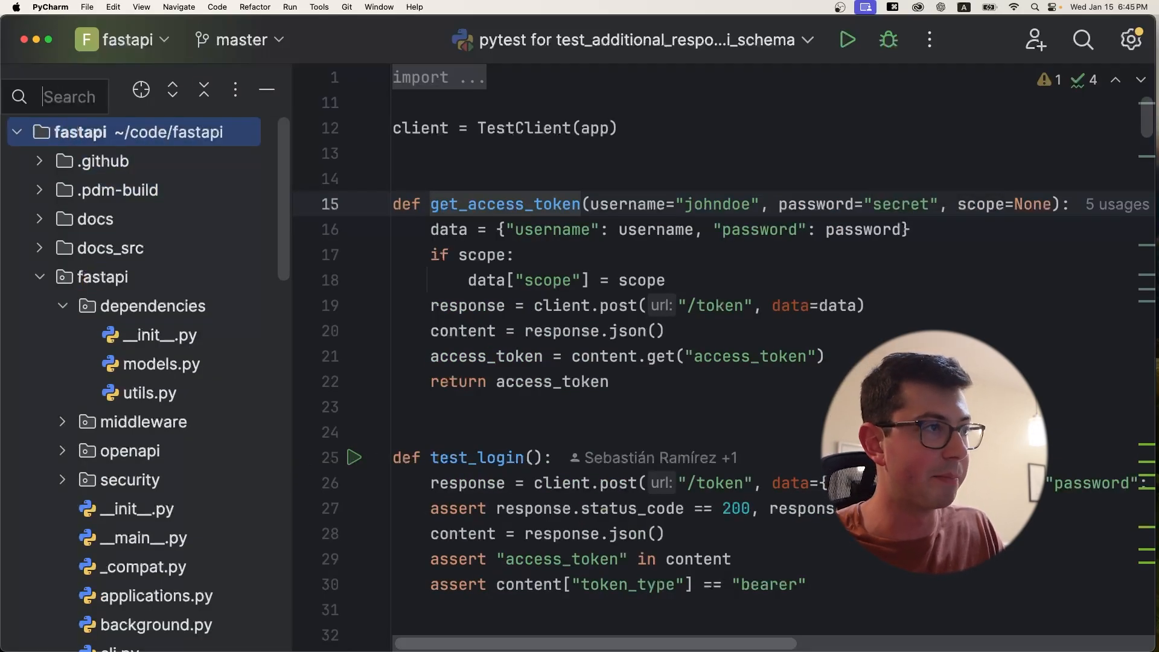
- Find openapi/models.py by searching 'model' in the tree, then run ls in the Terminal
text(model)
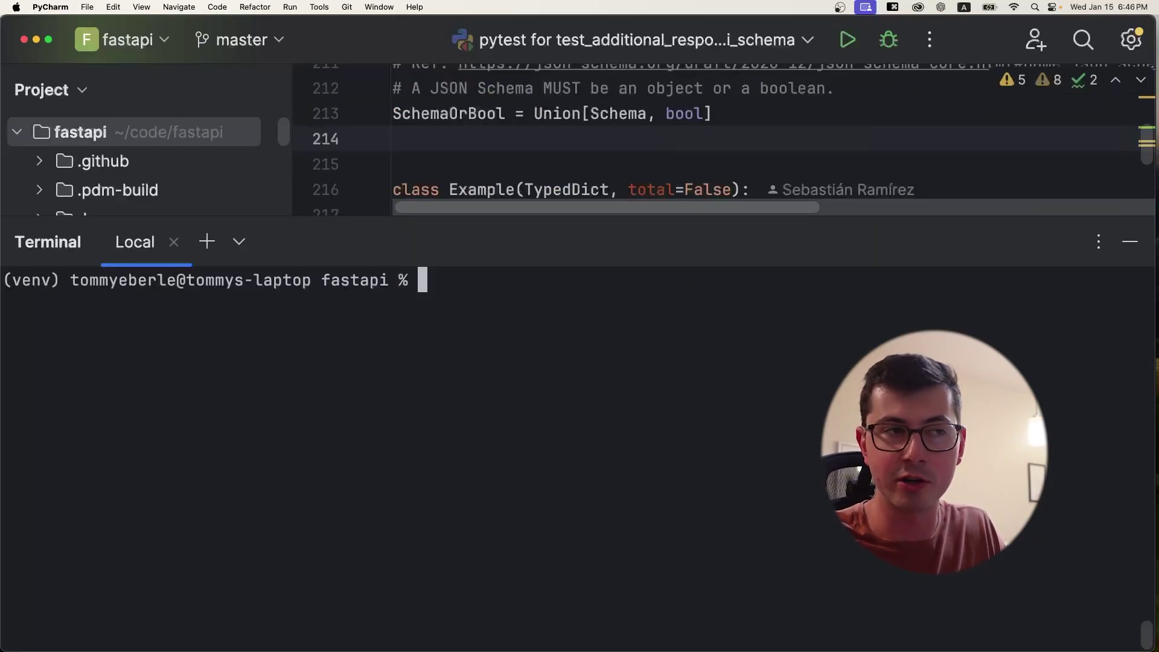
text(ls)
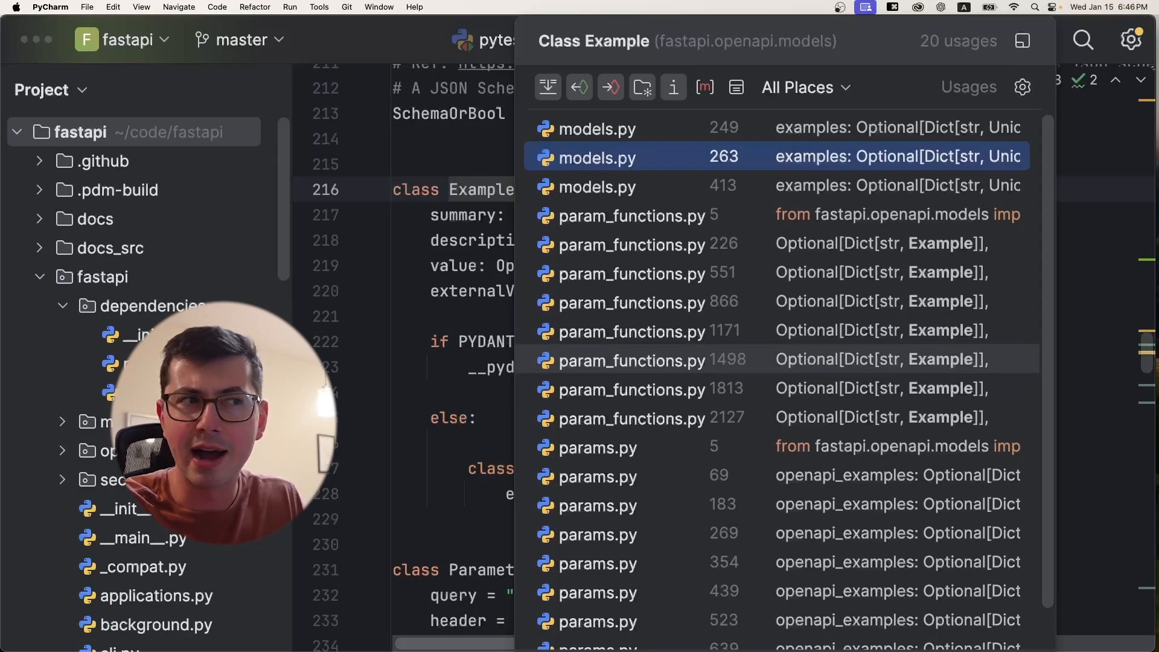
- Show the 20 Example usages in the Find tool window with type-hint usages expanded by folder
click(635, 215)
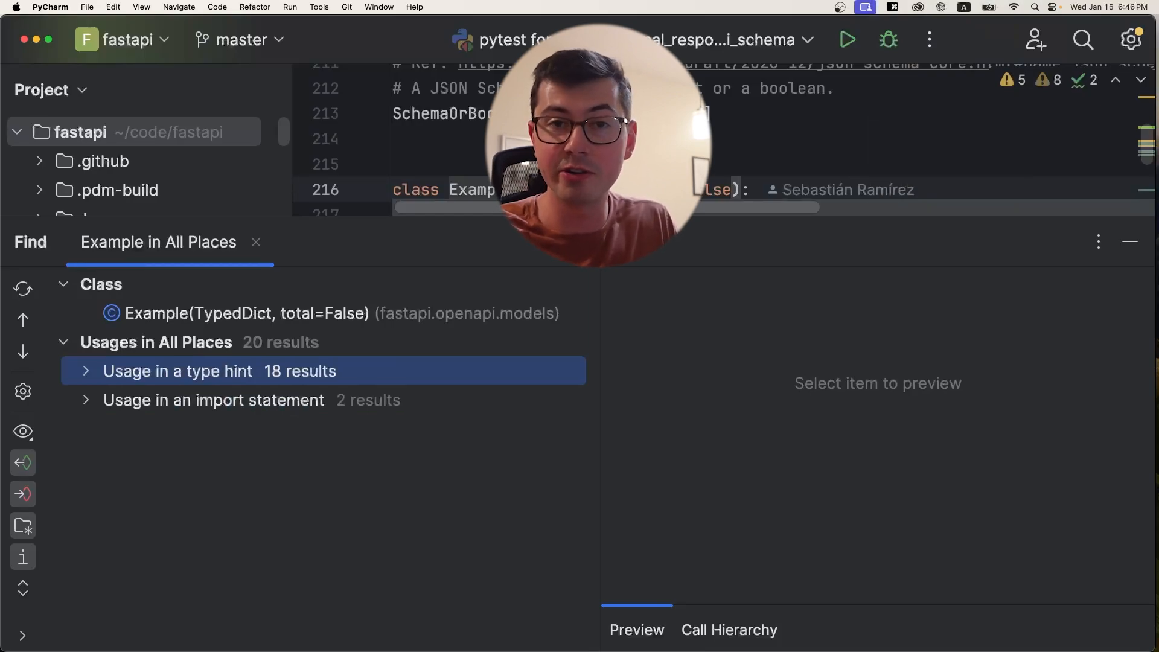
click(87, 371)
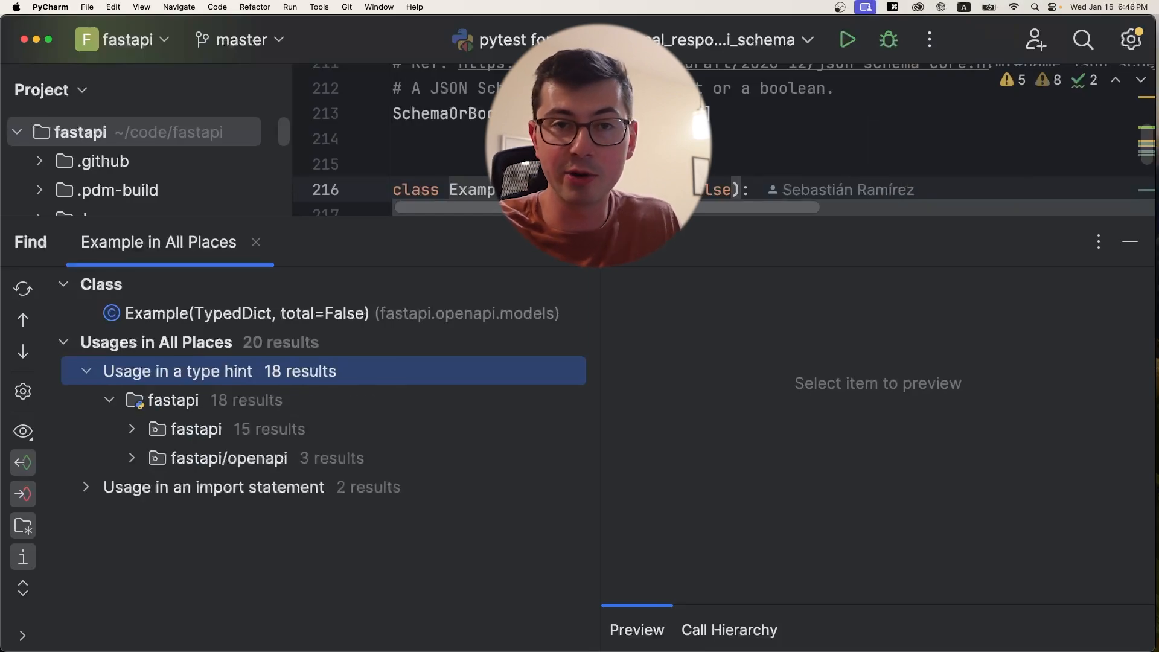